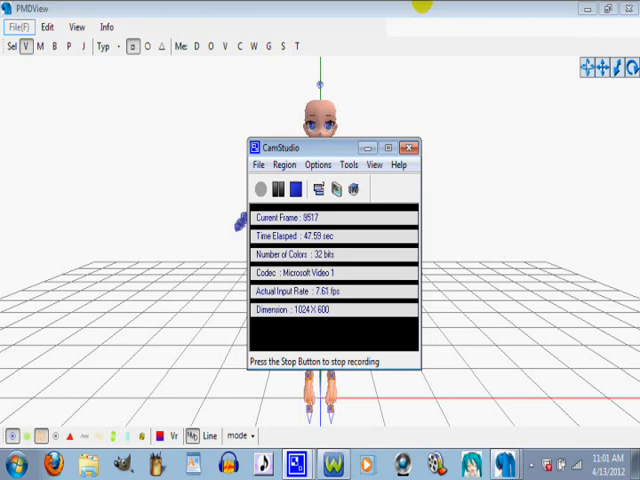
- Open the Vert/Mat. panel with display settings, showing the mesh in green vertex mode
left_click(409, 147)
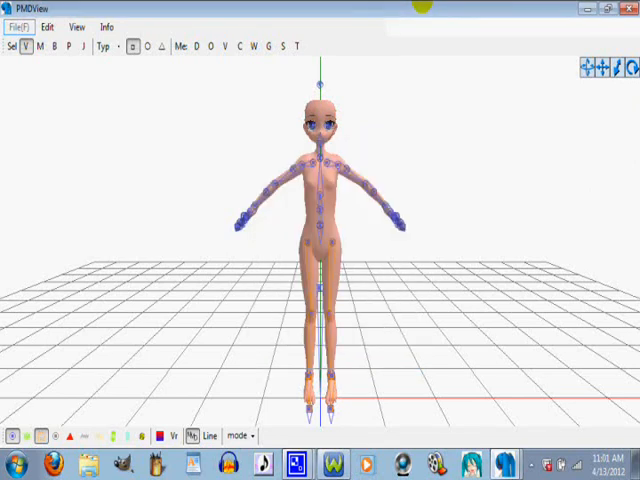
left_click(320, 143)
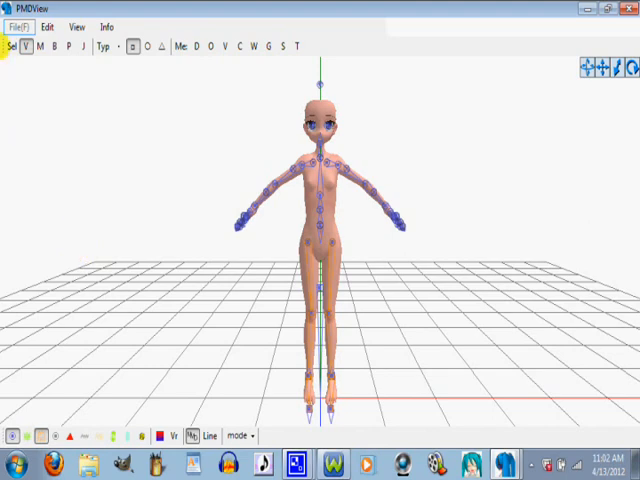
left_click(100, 46)
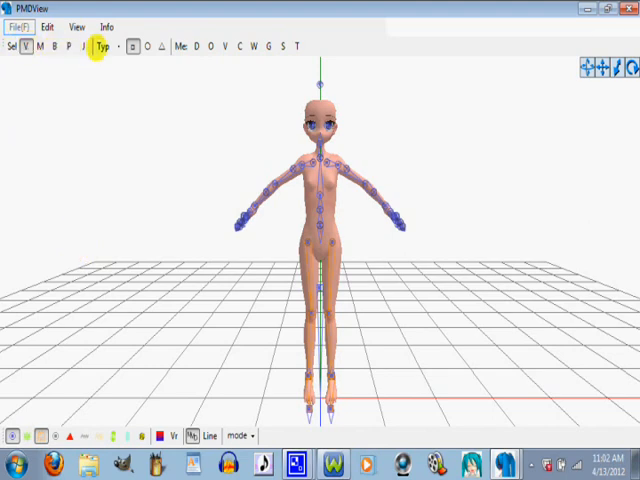
left_click(55, 46)
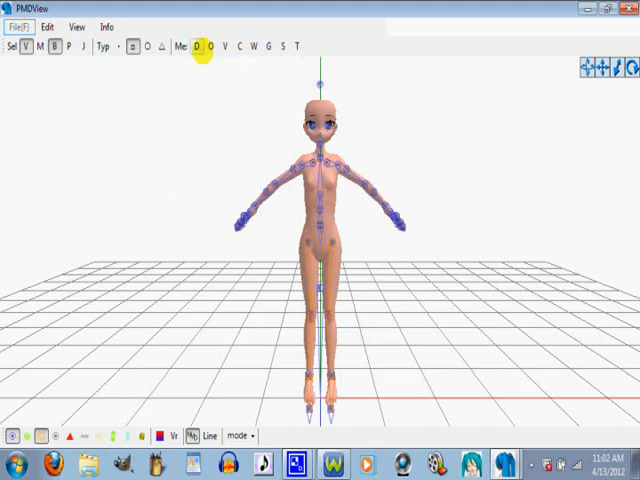
left_click(199, 47)
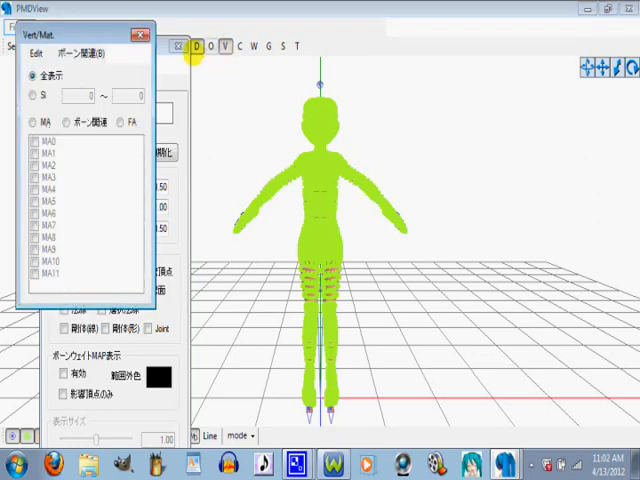
- Switch Vert/Mat. to the MA material list and open the SubV preview window
left_click(33, 122)
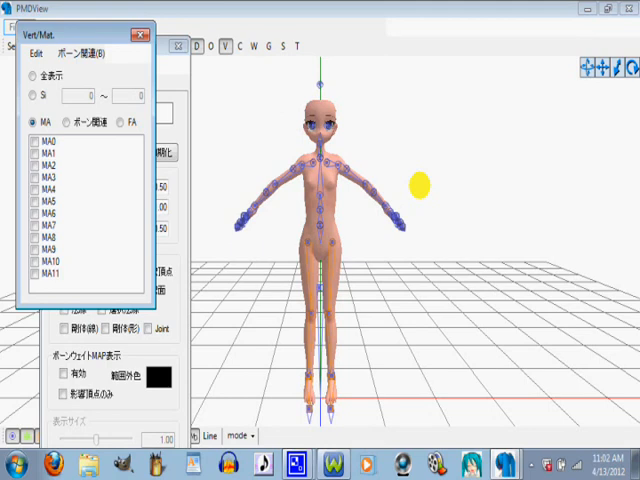
left_click(241, 48)
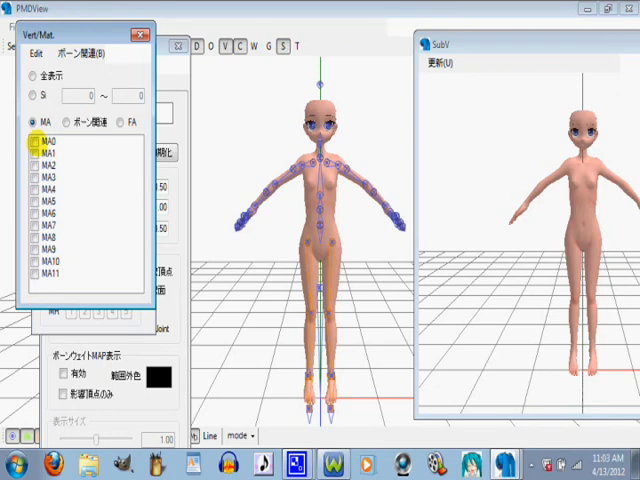
- Tick MA0 to select the head and show the transform gizmo over it
left_click(50, 189)
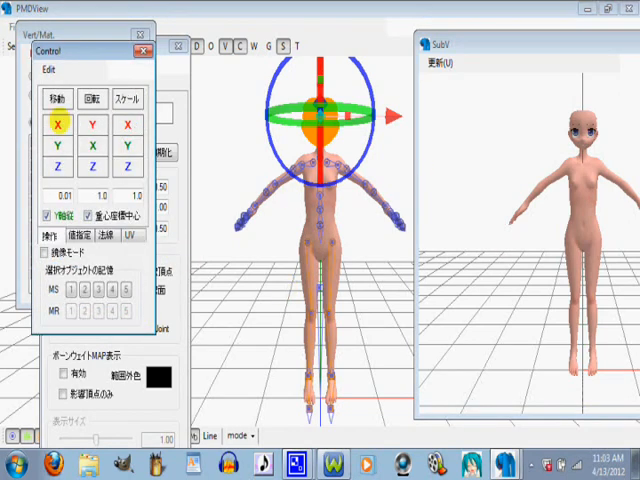
- Constrain the head's movement to the Y axis in the Control window
left_click(59, 155)
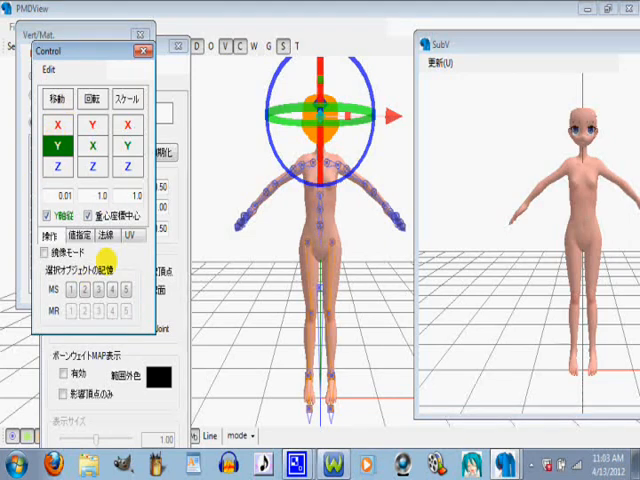
left_click(61, 128)
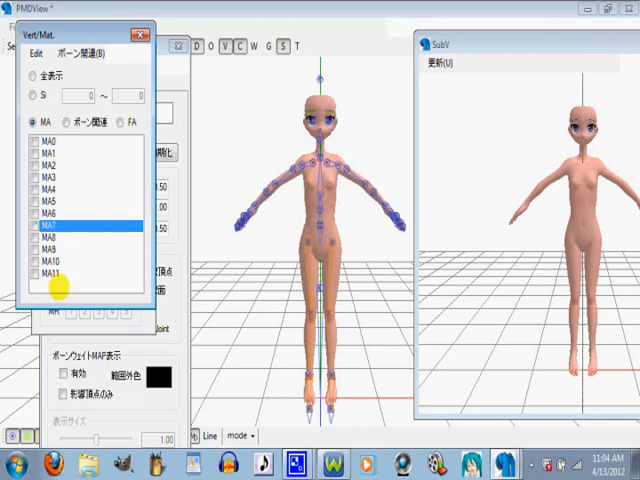
- Tick MA9 in the material list to select the eyes
left_click(41, 275)
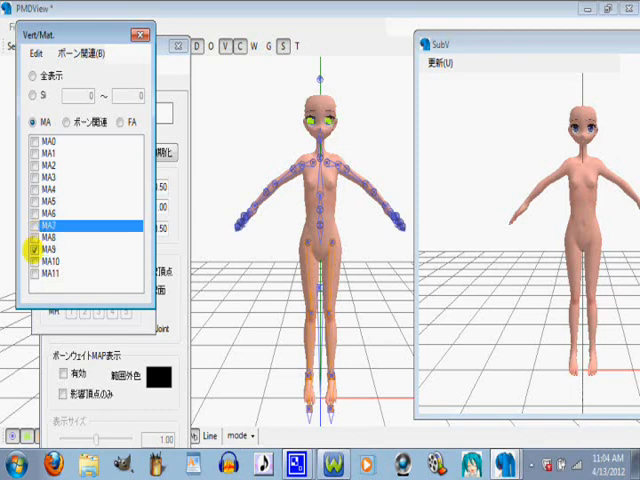